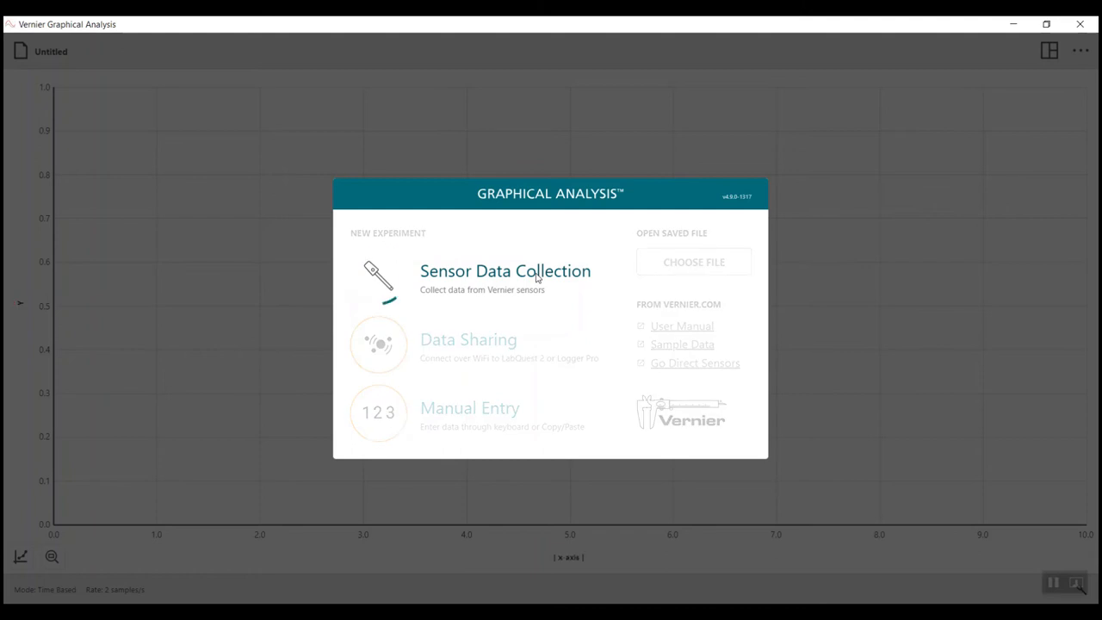
- Start a sensor experiment, connect the GDX-CART-G cart and enable its Position channel
{"action": "left_click", "coordinate": [504, 270]}
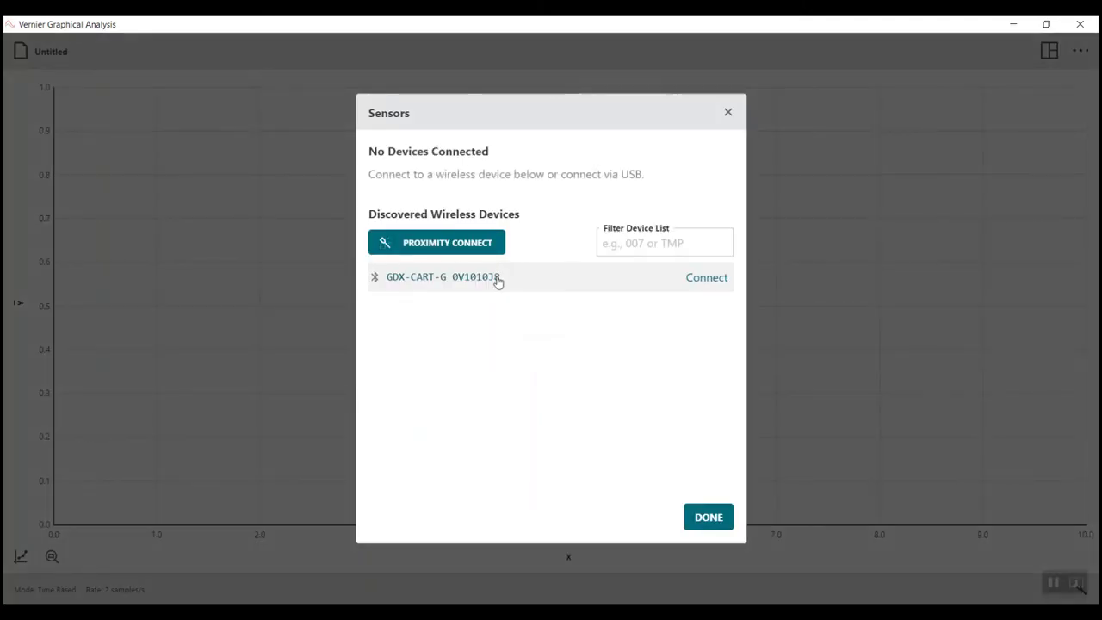
{"action": "left_click", "coordinate": [705, 277]}
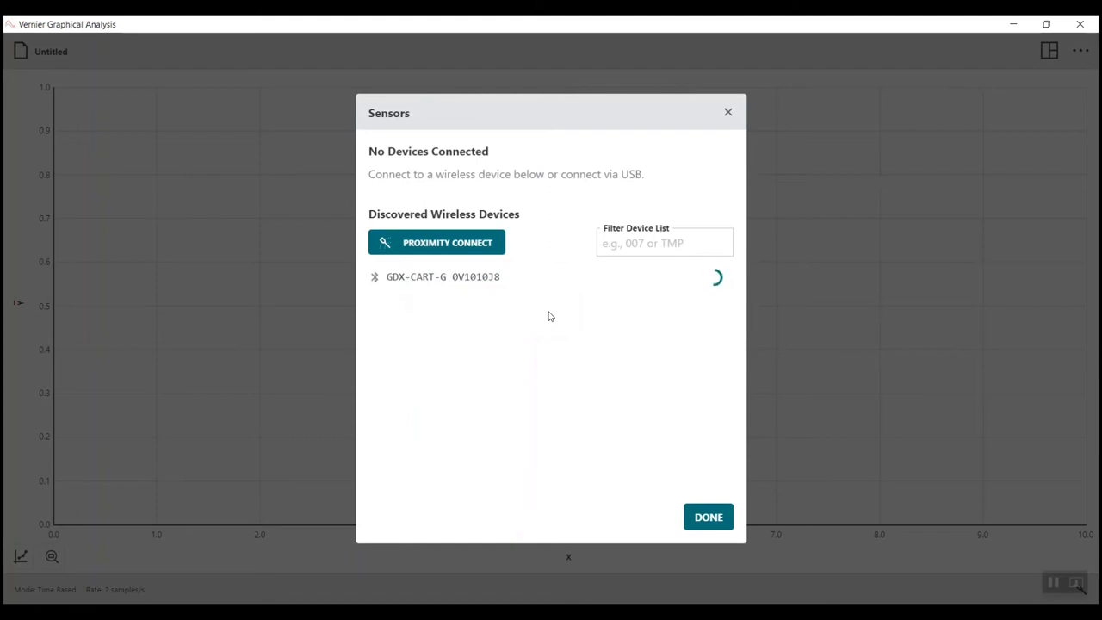
{"action": "left_click", "coordinate": [443, 277]}
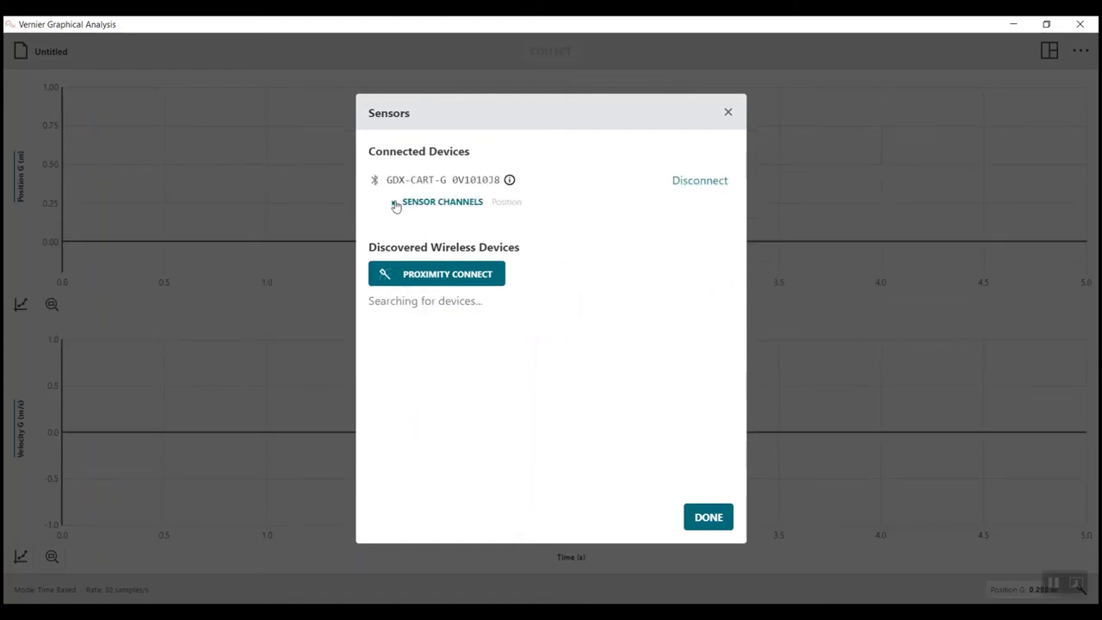
{"action": "left_click", "coordinate": [390, 201]}
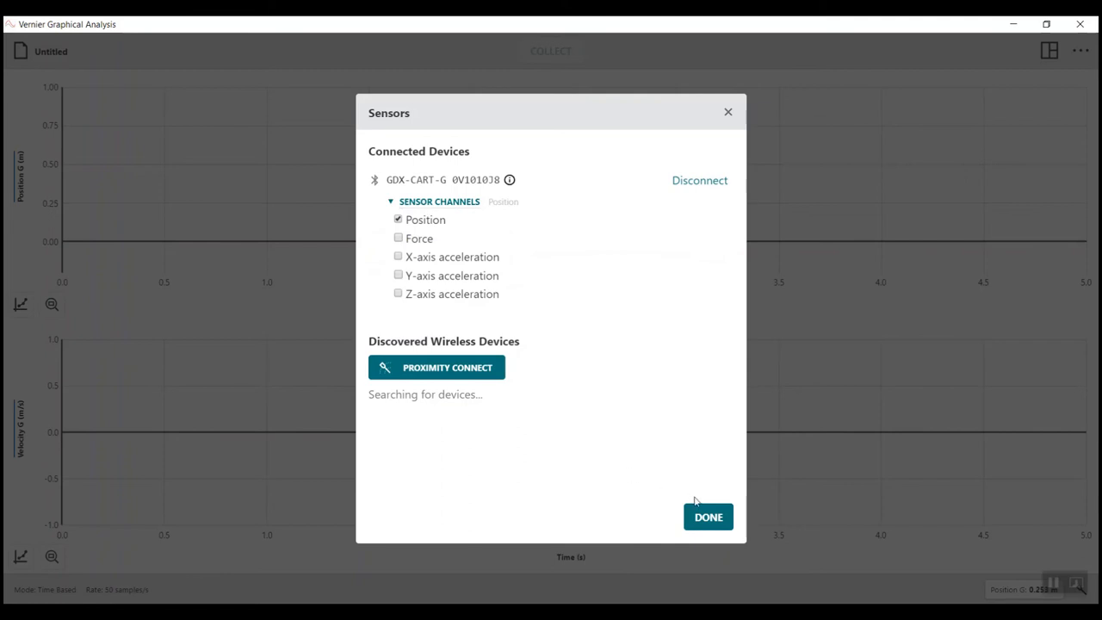
{"action": "left_click", "coordinate": [708, 516]}
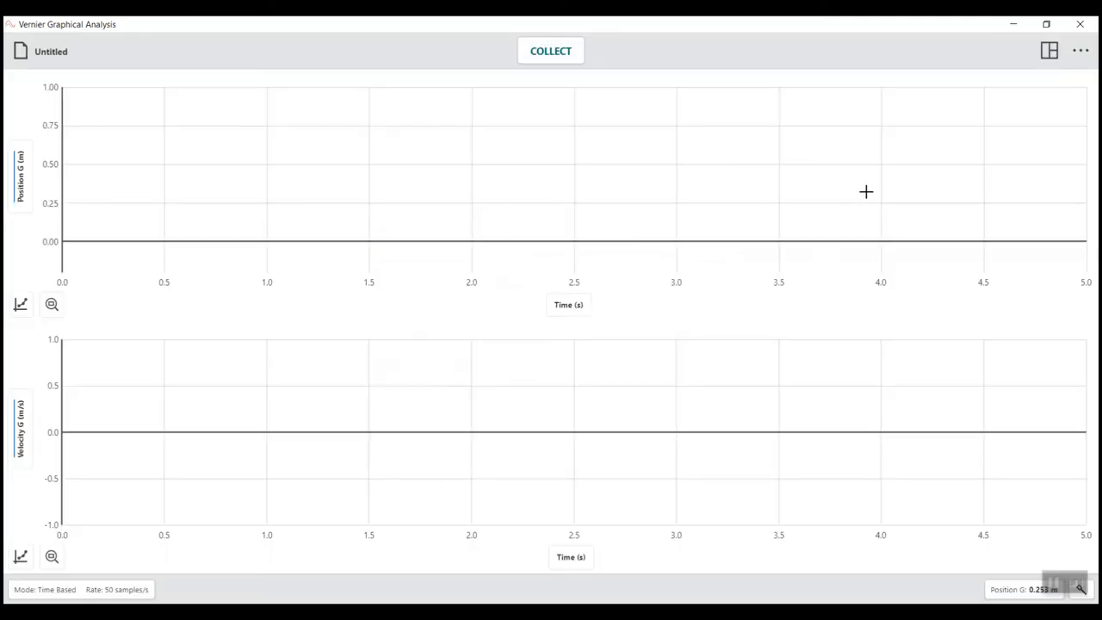
- Switch to the Graph and Table layout and bring up Data Collection Settings
{"action": "left_click", "coordinate": [1049, 51]}
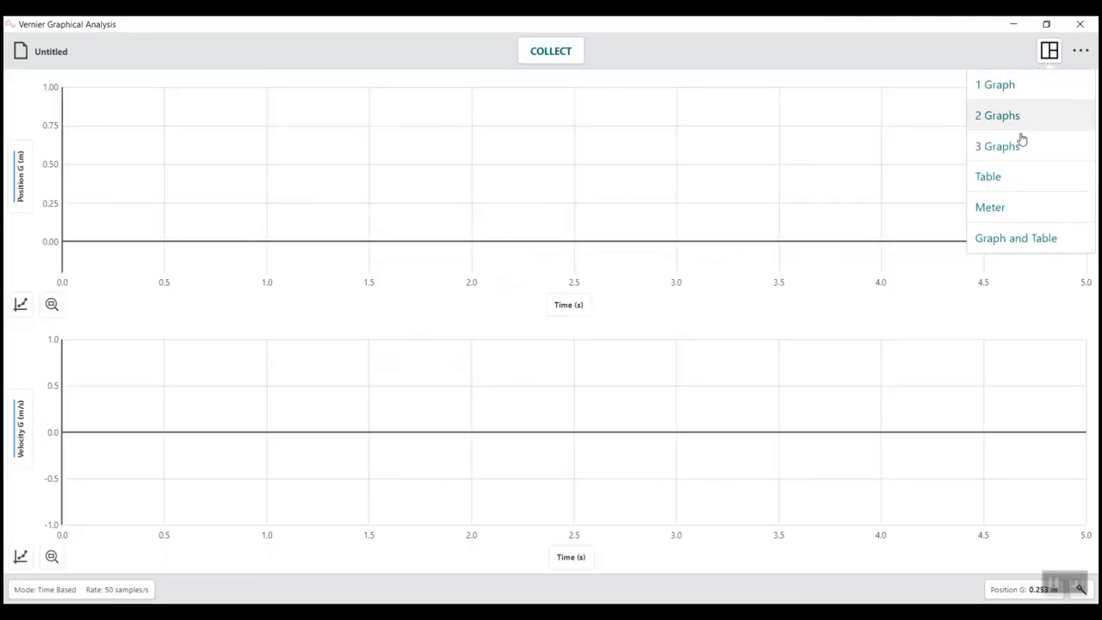
{"action": "left_click", "coordinate": [1015, 238]}
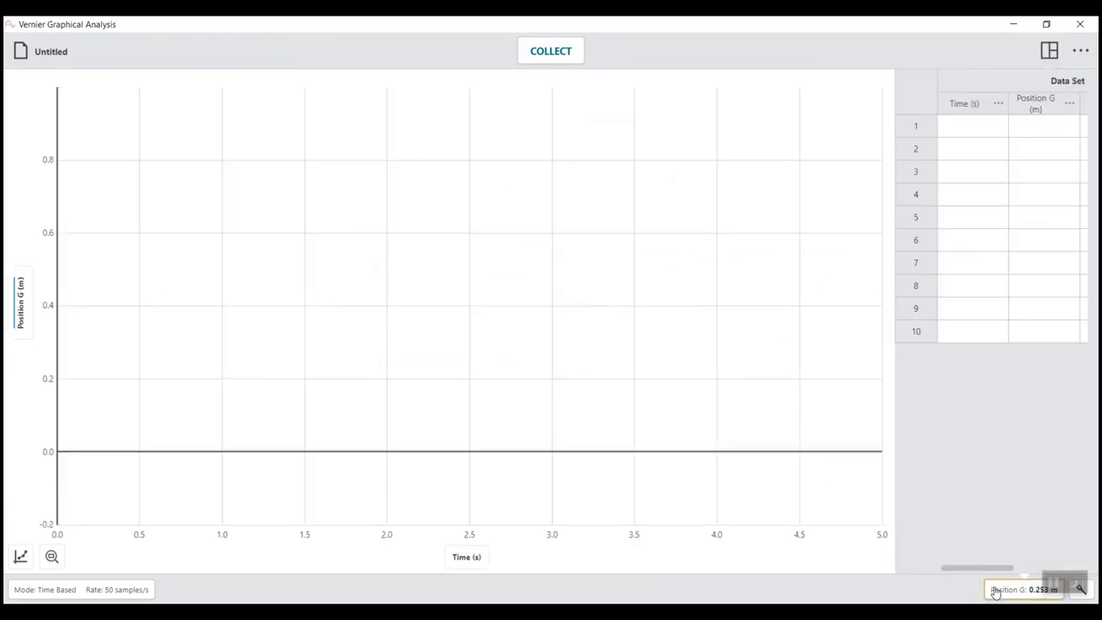
{"action": "left_click", "coordinate": [1024, 589]}
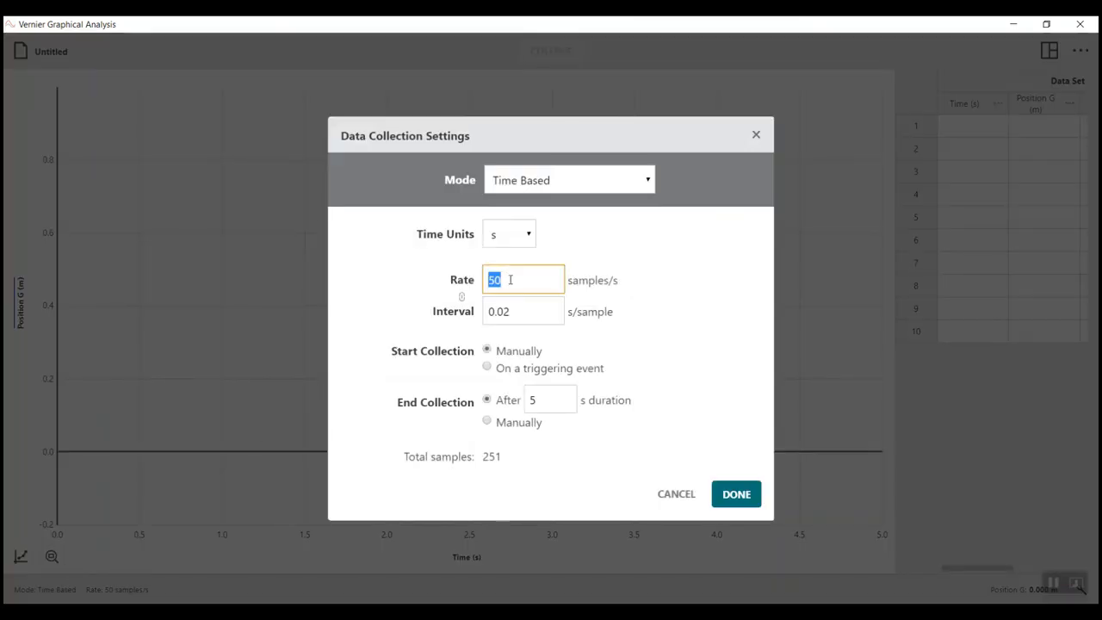
- Set the collection rate to 20 samples/s and duration to 20 seconds
{"action": "type", "text": "20"}
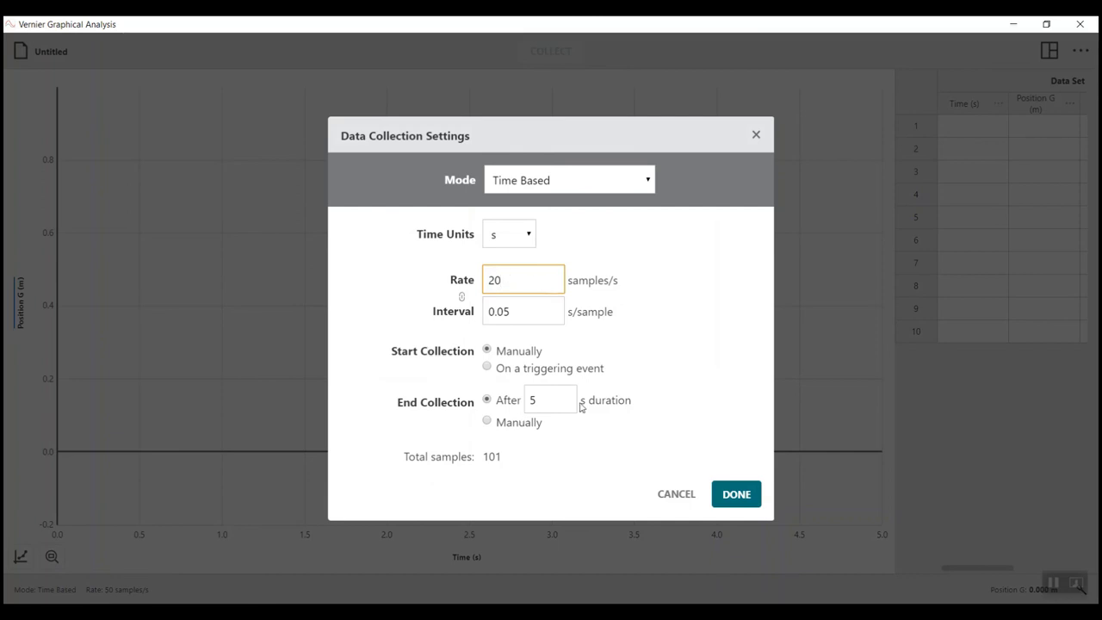
{"action": "type", "text": "20"}
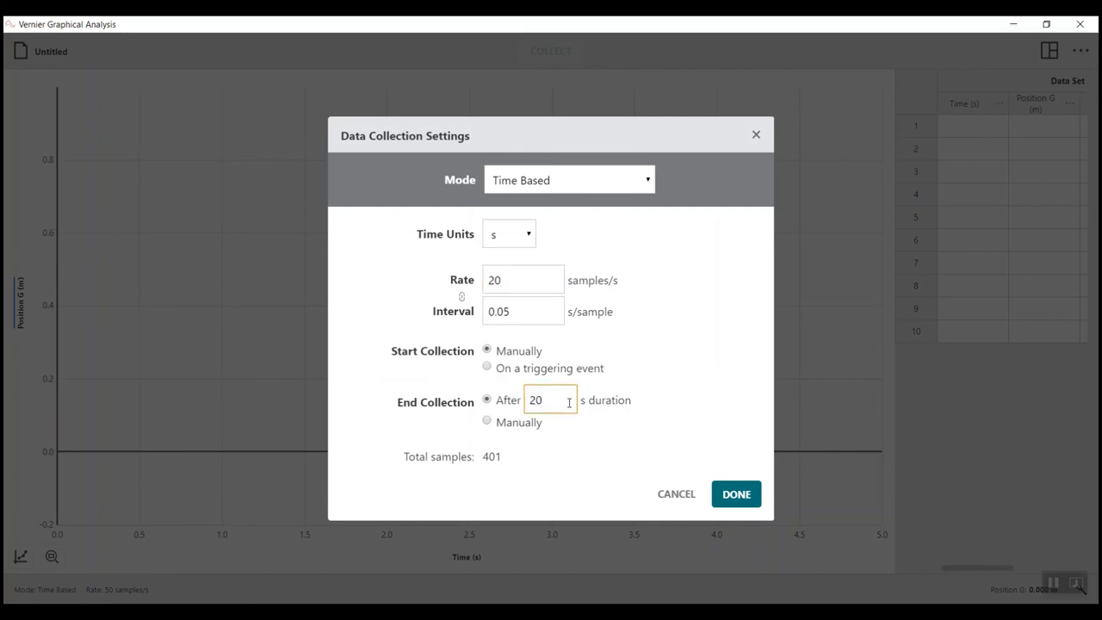
{"action": "left_click", "coordinate": [735, 493]}
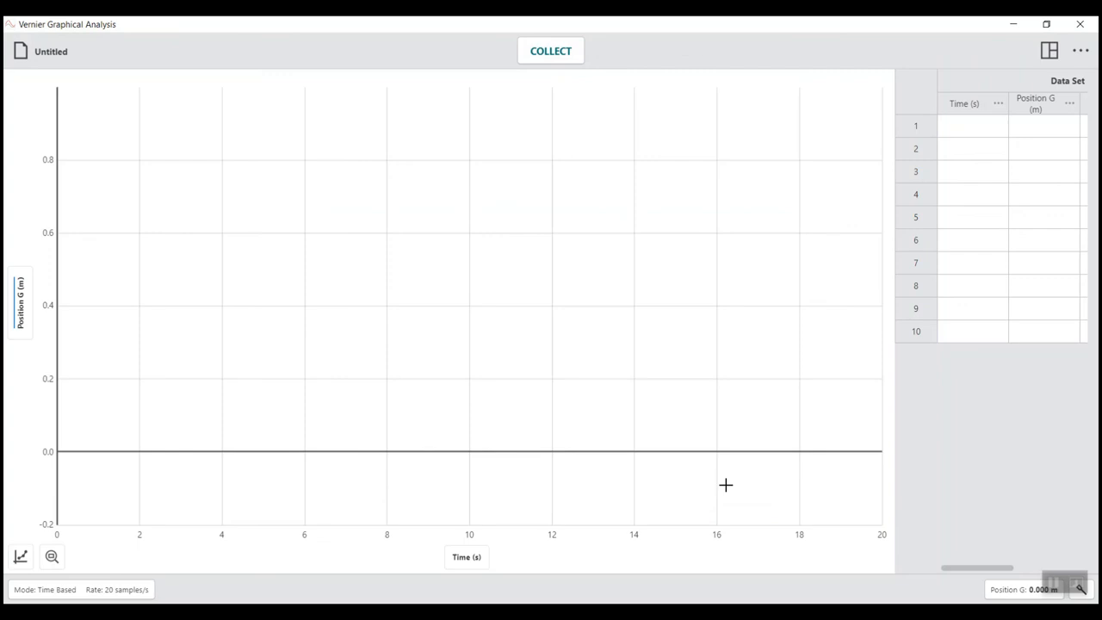